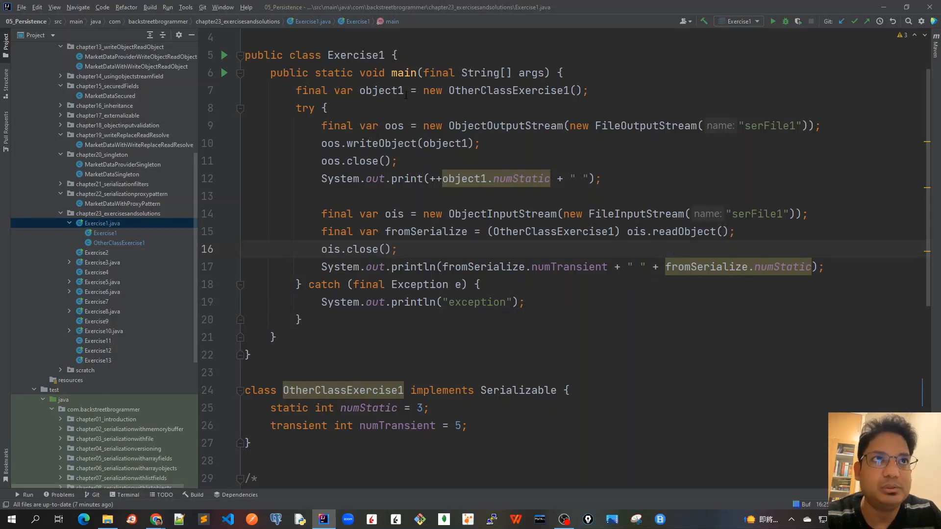
mouse_move(447, 364)
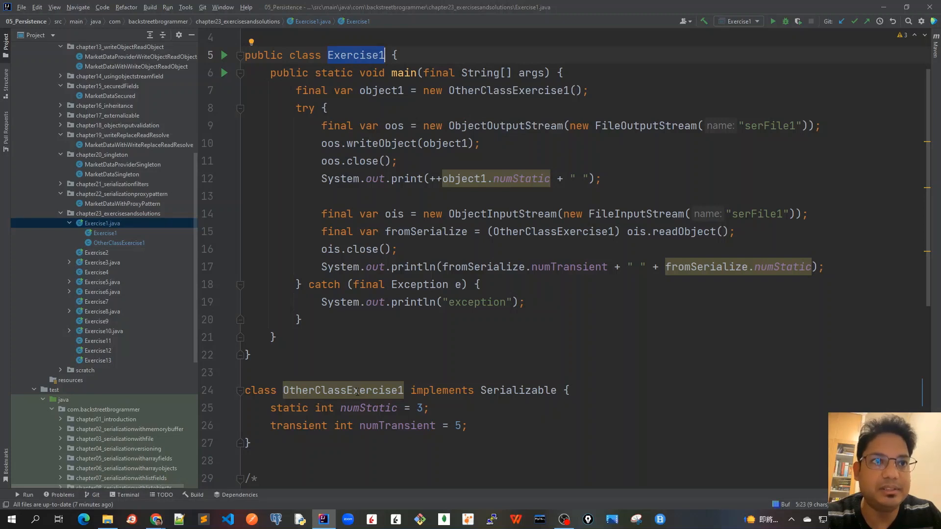
Review the Exercise1 class and the numTransient and numStatic values printed on line 17.
click(343, 390)
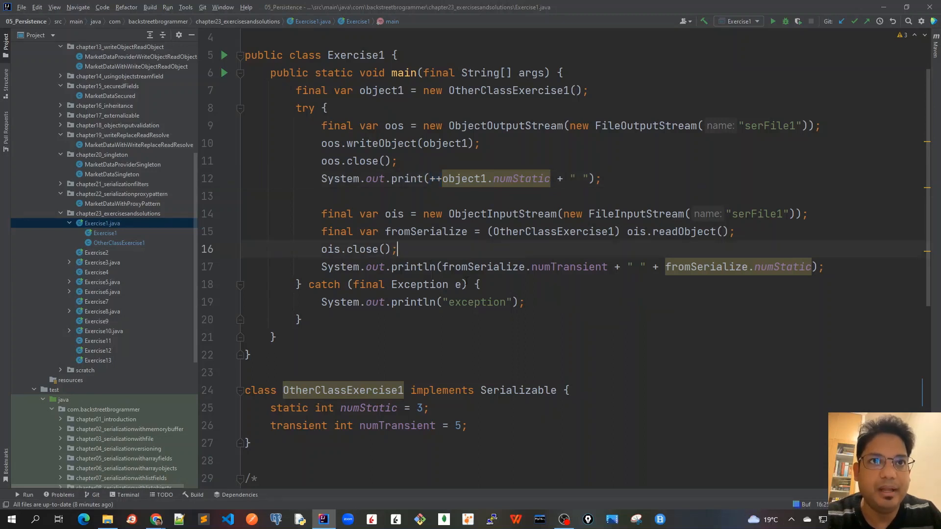
double_click(568, 267)
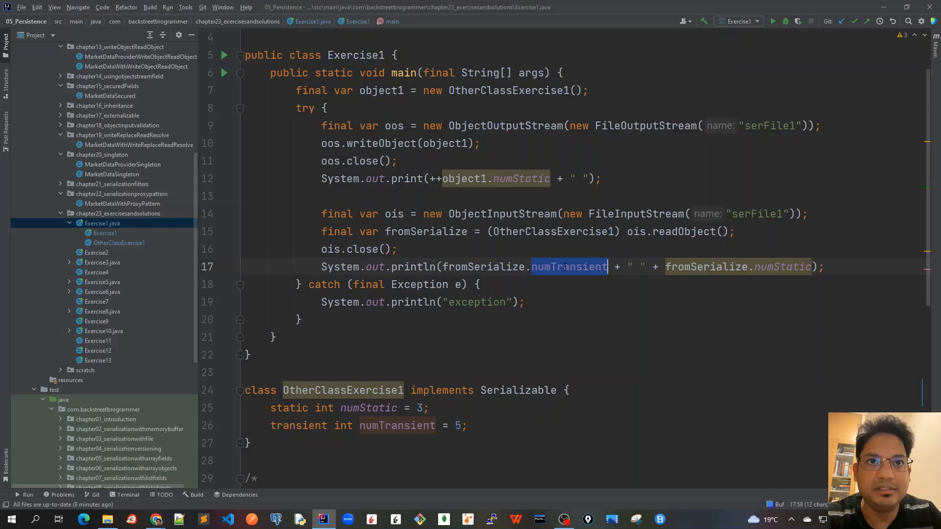
click(784, 266)
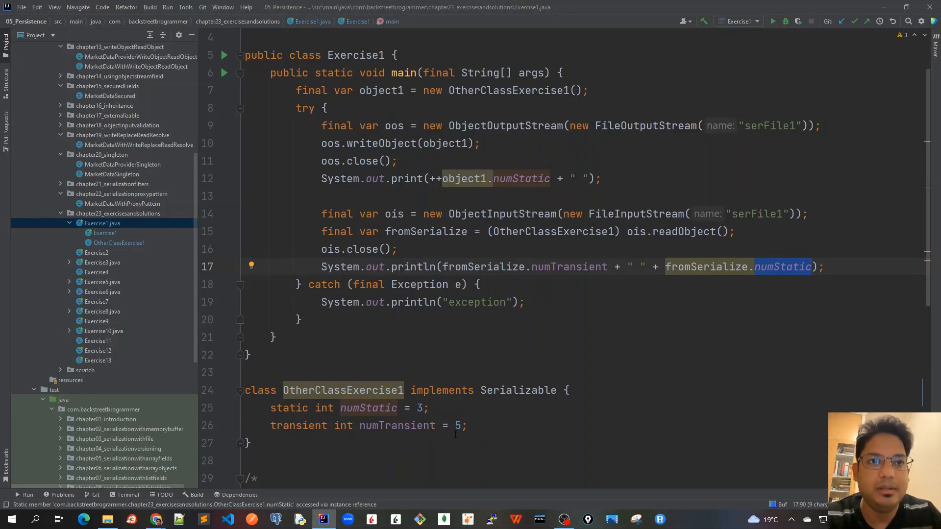
scroll(down, 3)
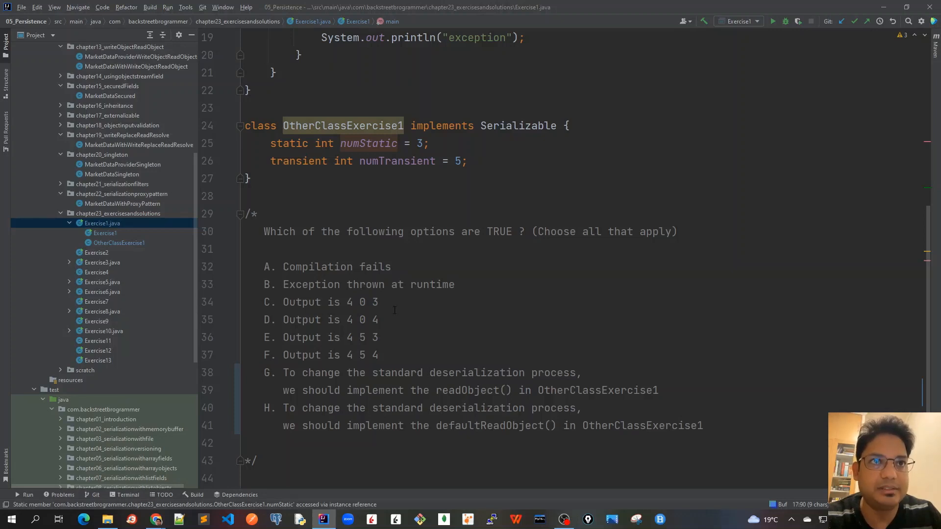
mouse_move(359, 365)
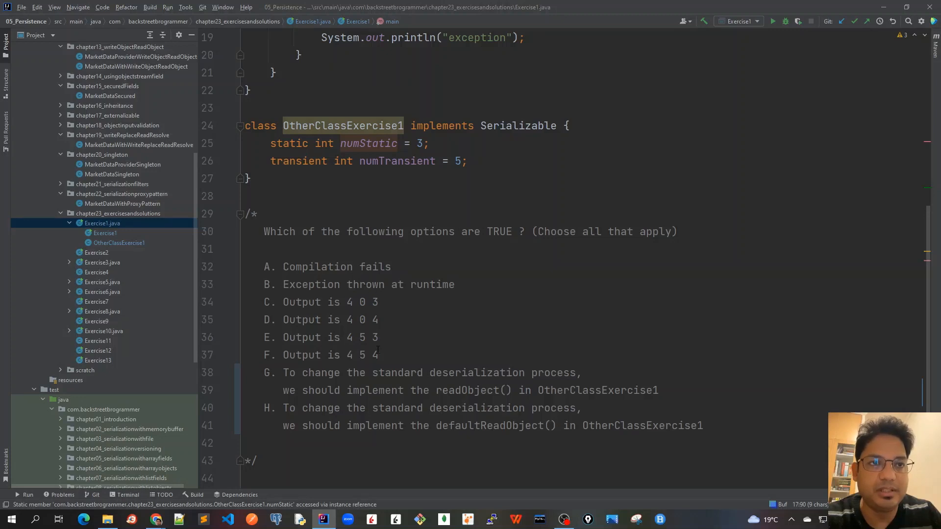
drag(276, 302, 378, 355)
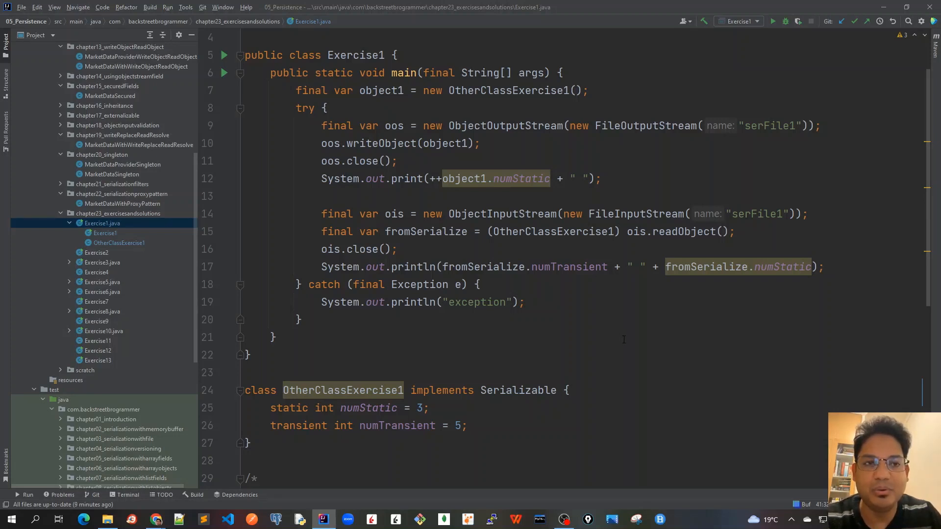
scroll(down, 3)
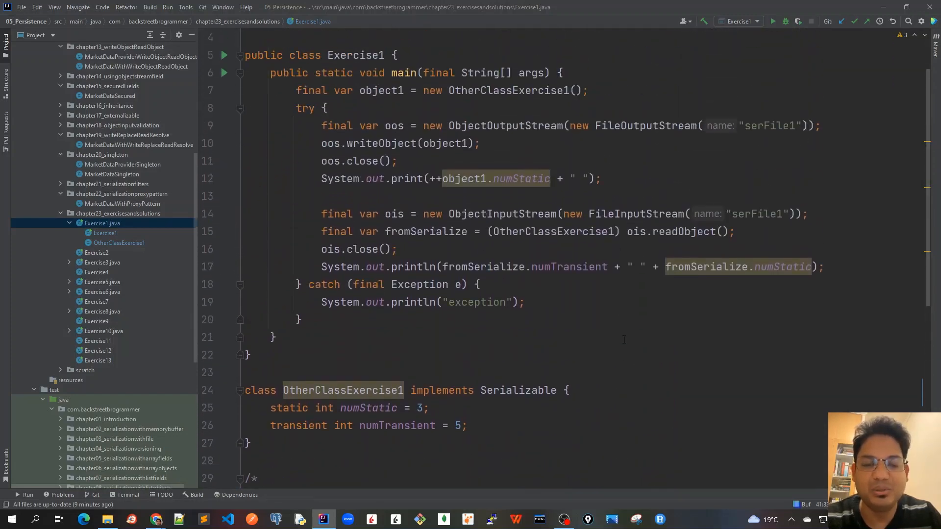
scroll(down, 3)
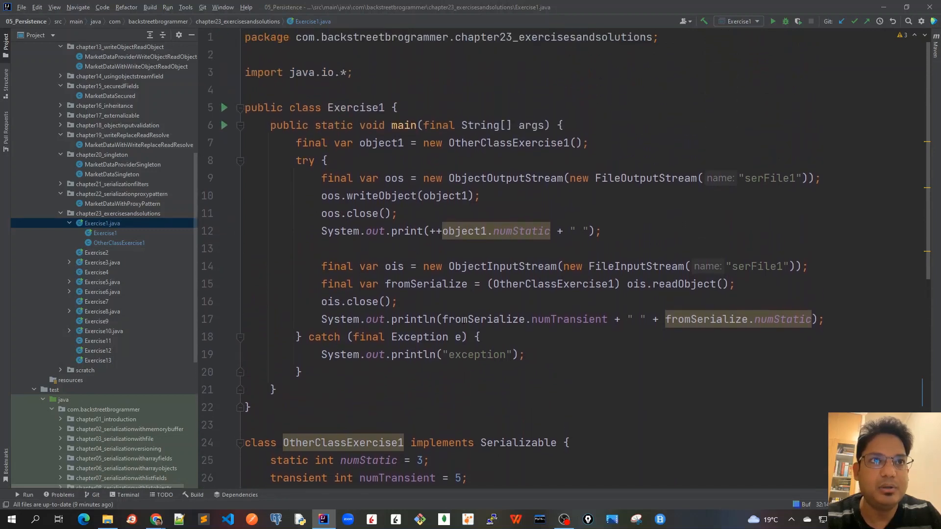
scroll(down, 3)
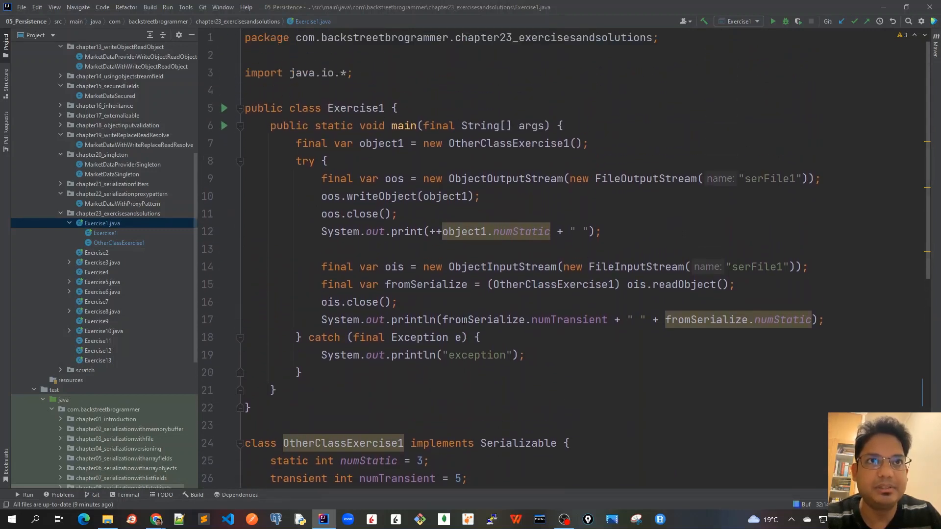
scroll(down, 3)
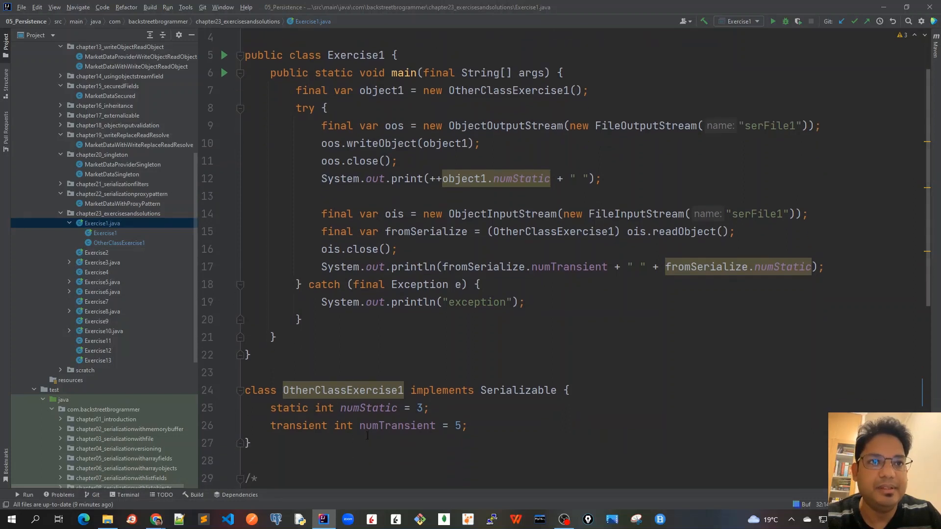
Inspect the transient numTransient field declaration and the readObject call on line 15.
double_click(397, 425)
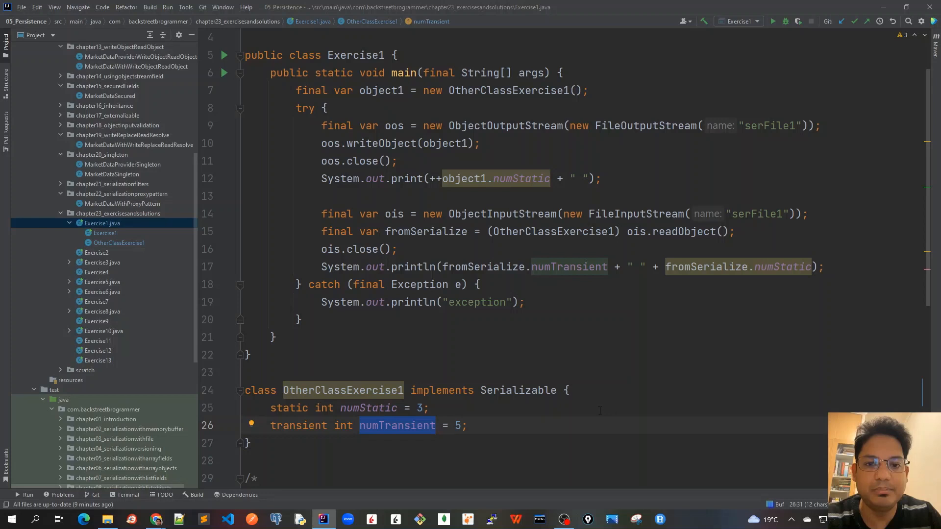
mouse_move(396, 426)
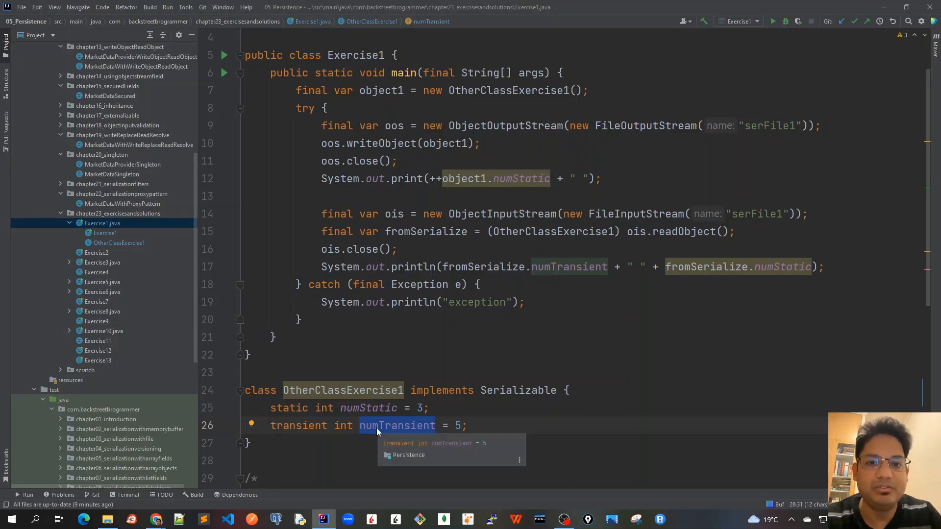
click(520, 178)
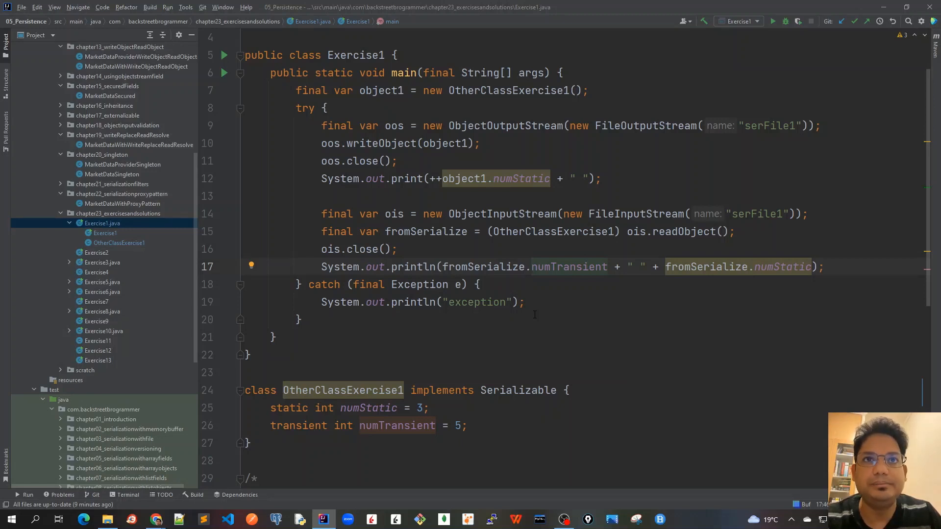
mouse_move(465, 342)
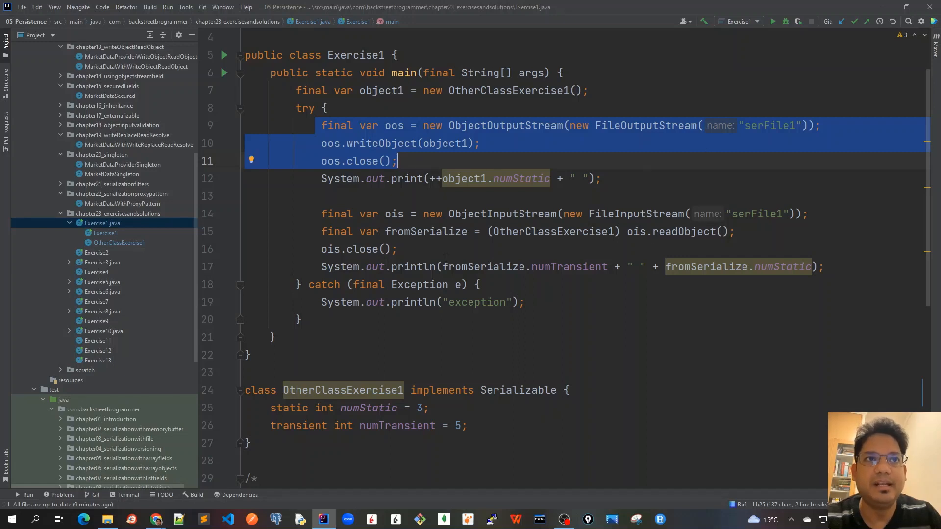
double_click(683, 231)
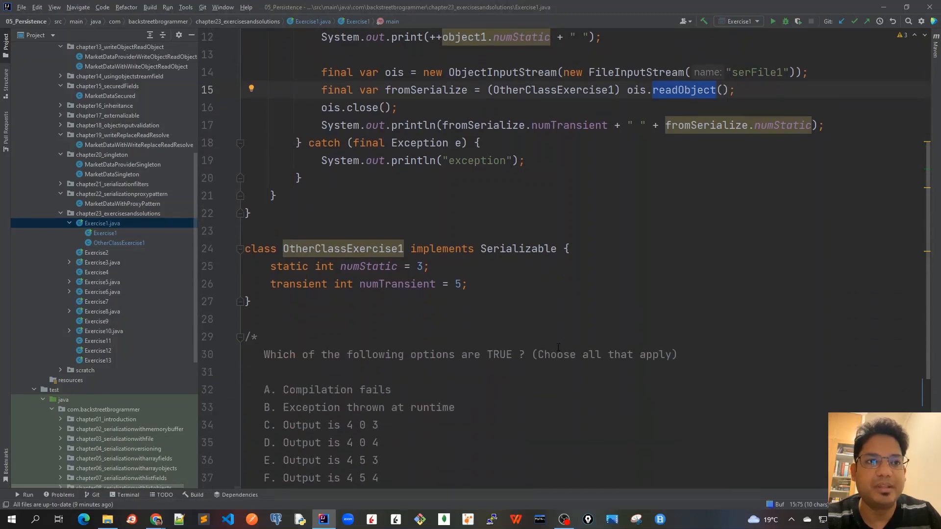
scroll(down, 3)
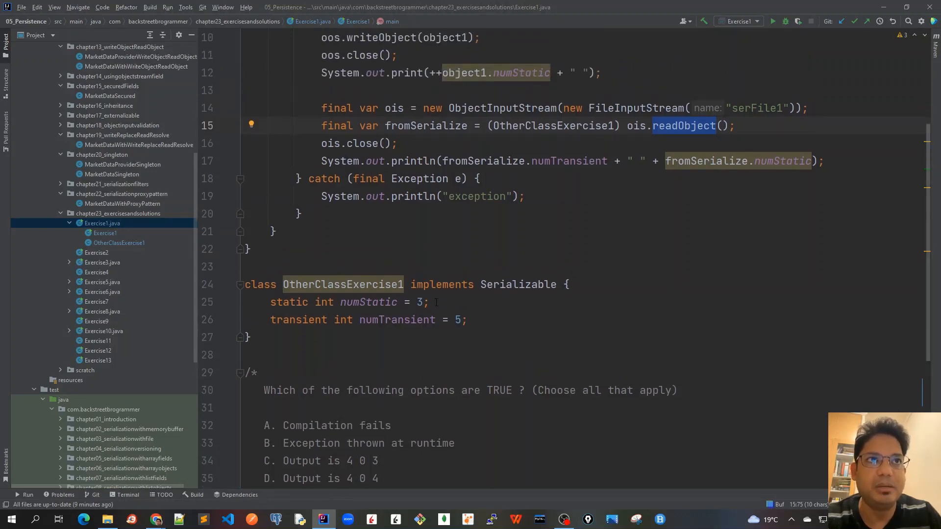
Run Exercise1 so the output 4 0 4 appears in the Run tool window.
click(224, 108)
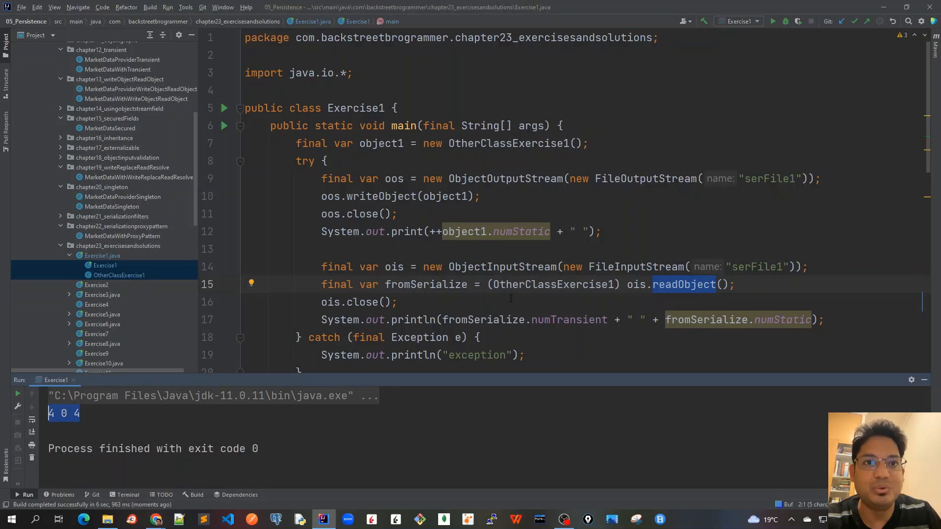
scroll(down, 3)
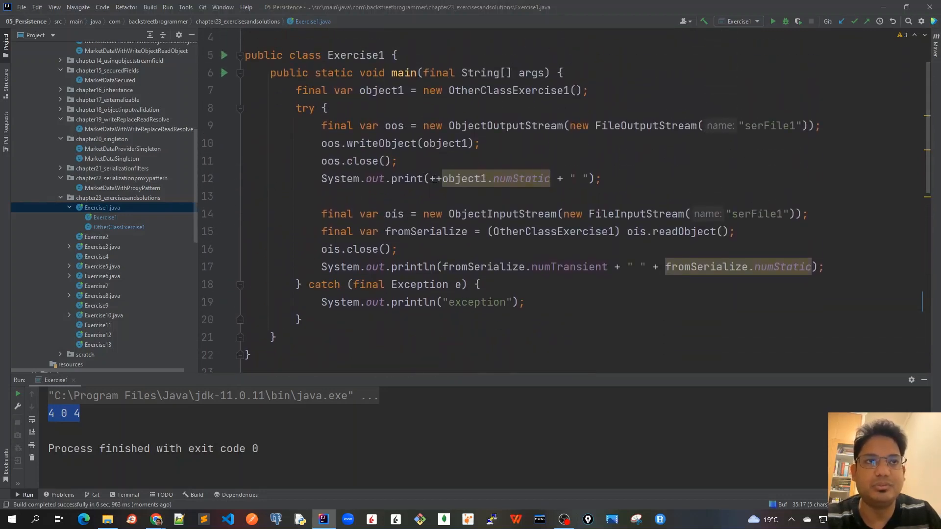
scroll(down, 3)
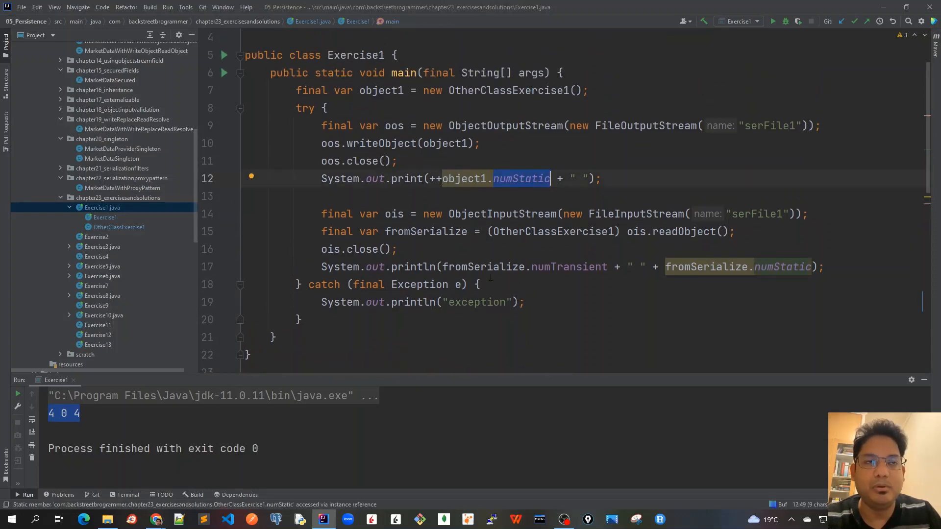
scroll(down, 3)
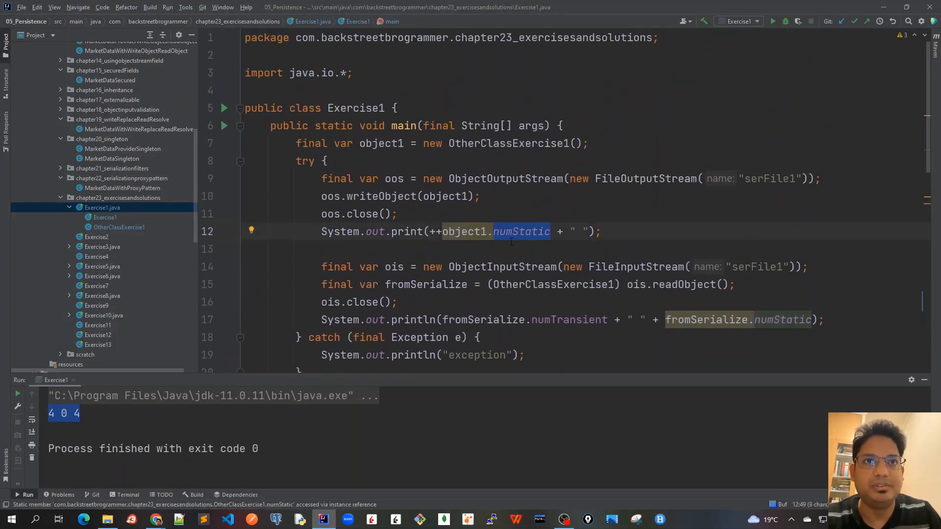
scroll(down, 3)
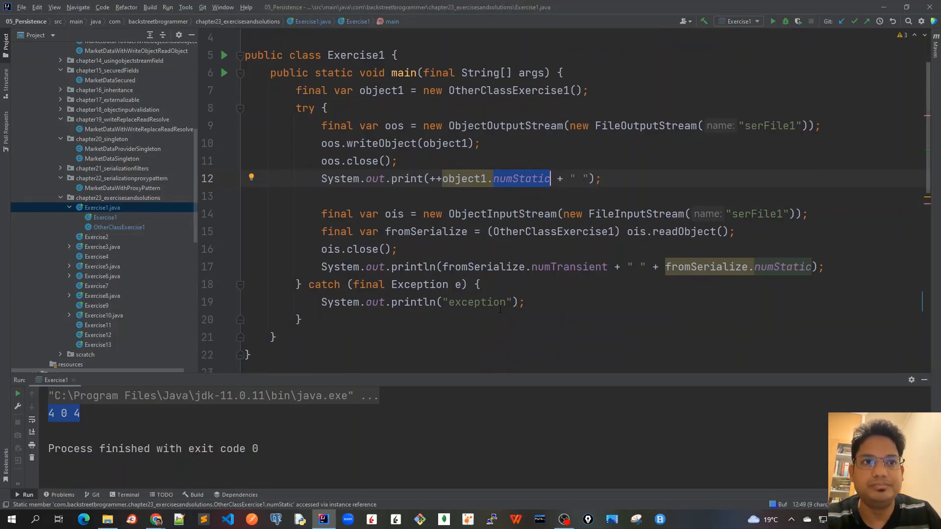
scroll(down, 3)
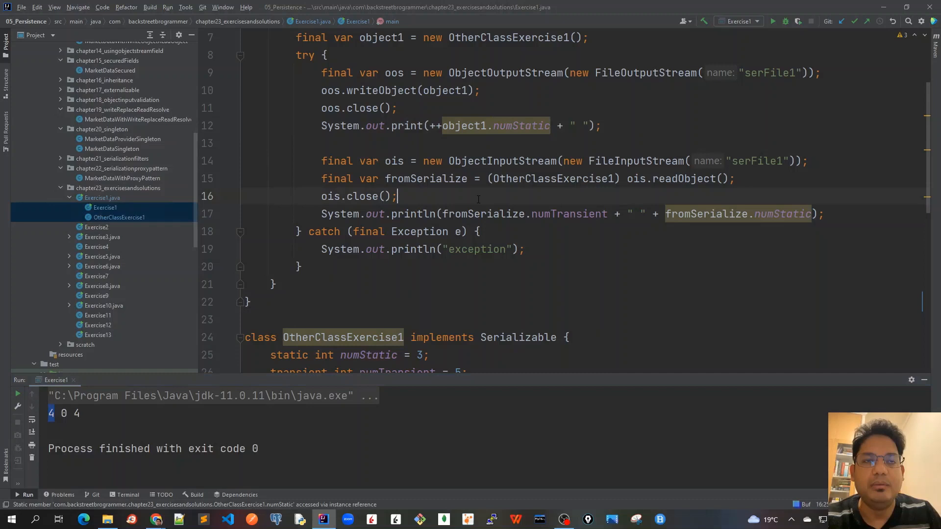
scroll(down, 3)
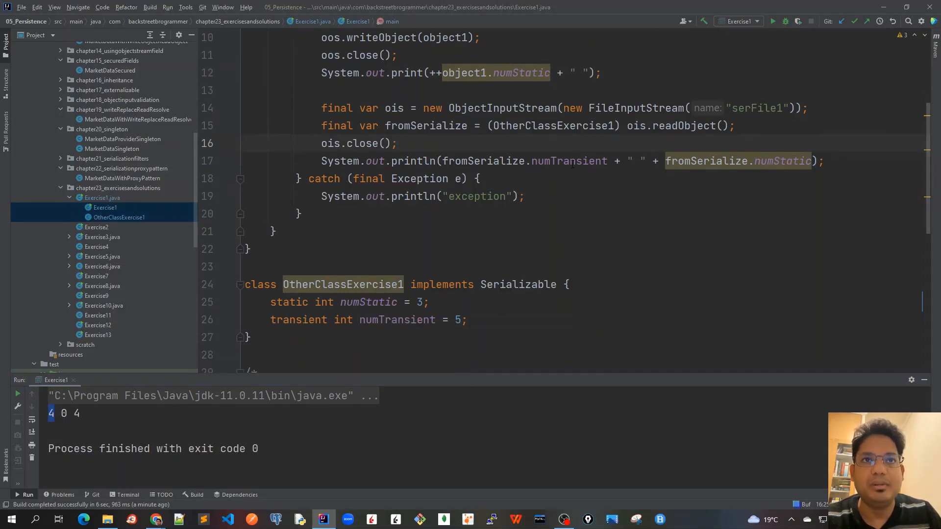
mouse_move(557, 161)
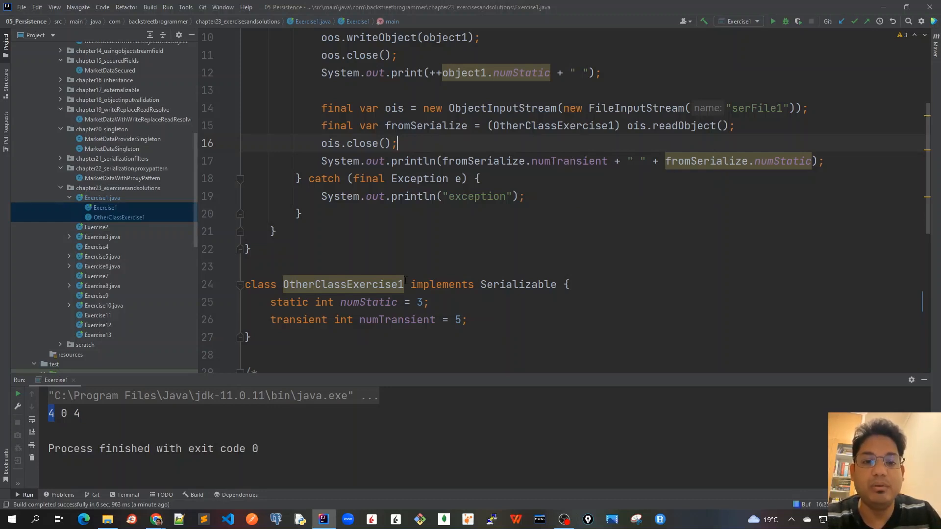
double_click(342, 320)
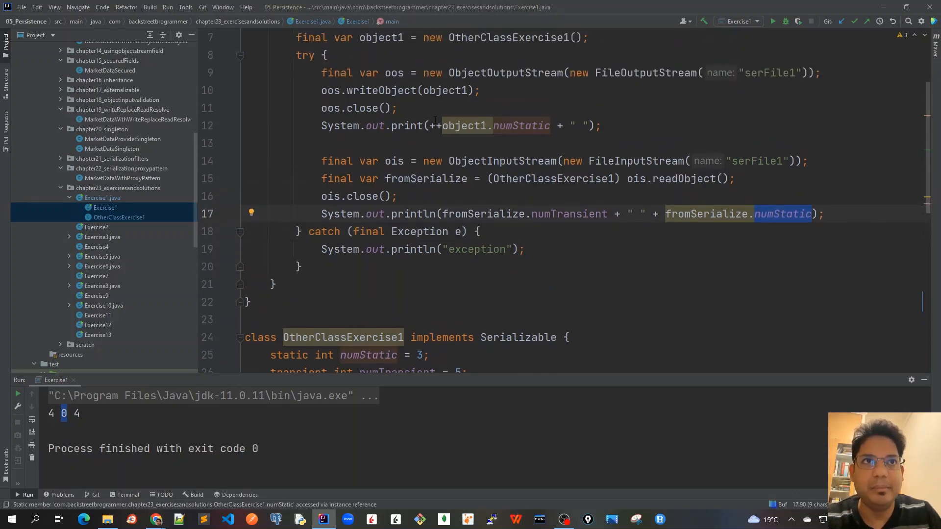
mouse_move(666, 276)
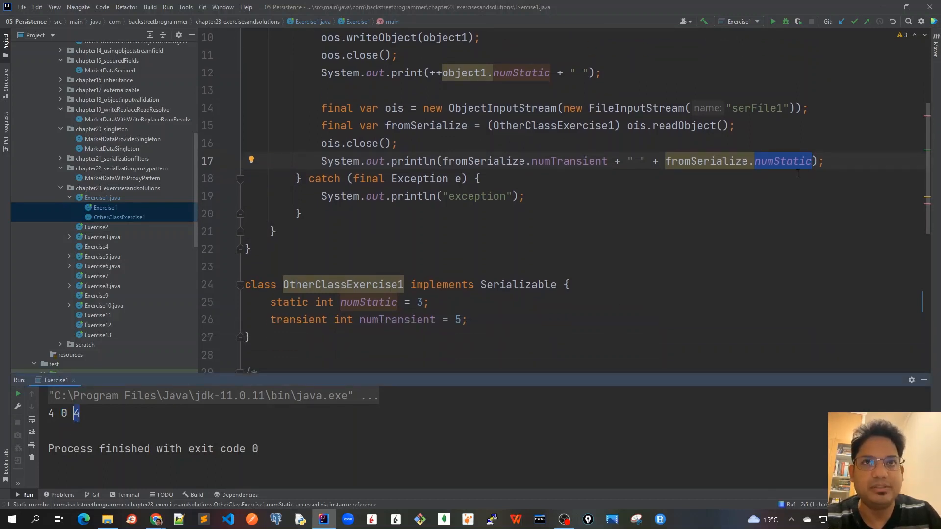
scroll(down, 3)
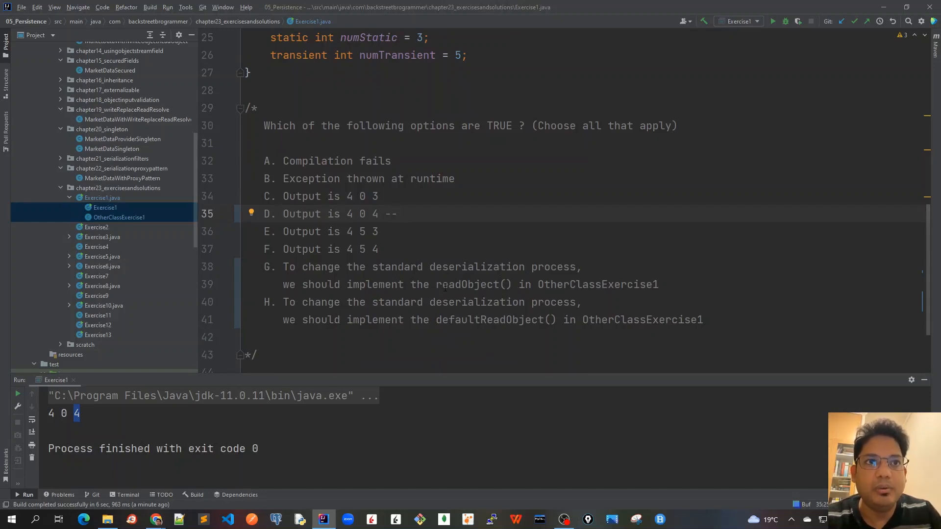
Mark option G's readObject() line with '--' alongside option D in the question comment.
double_click(469, 284)
text( --)
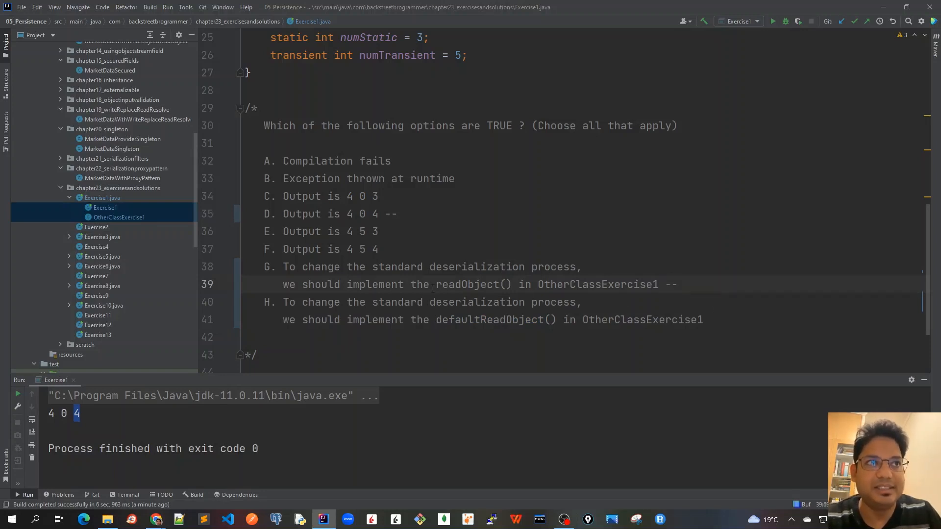
scroll(up, 3)
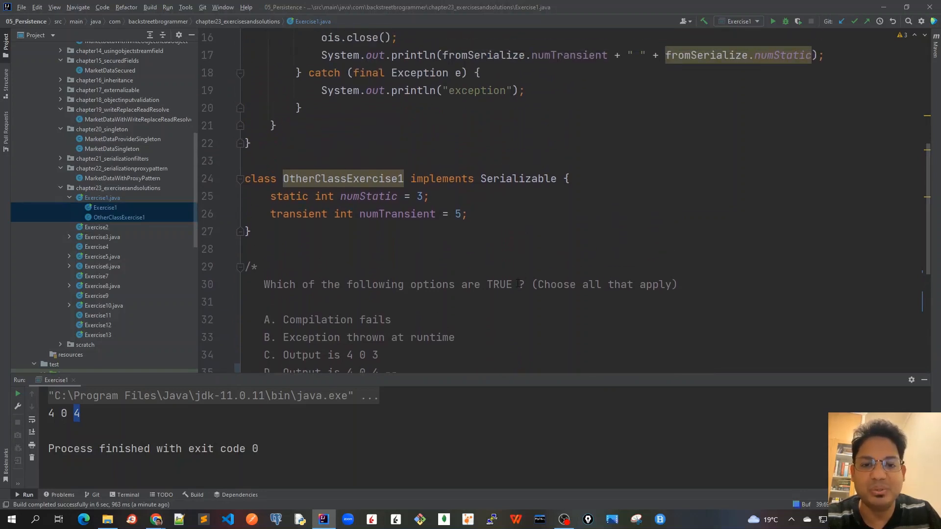
scroll(down, 3)
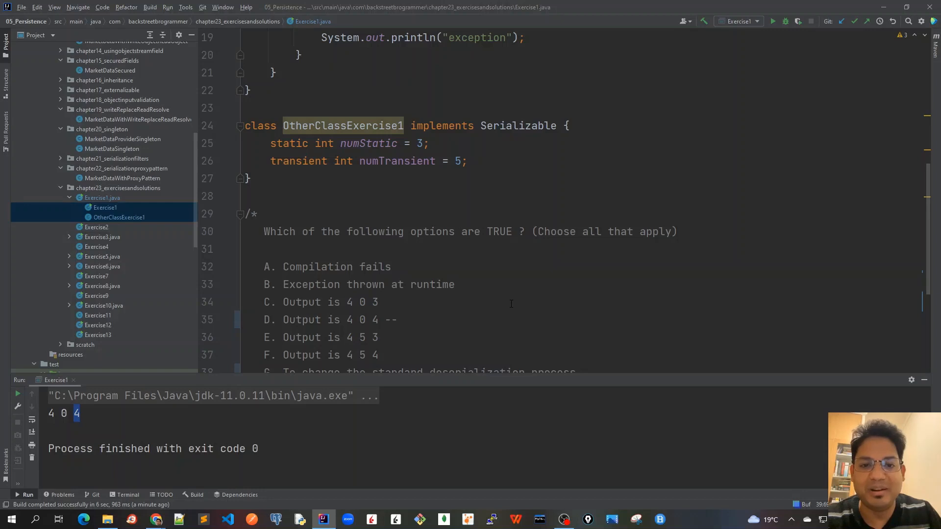
scroll(down, 3)
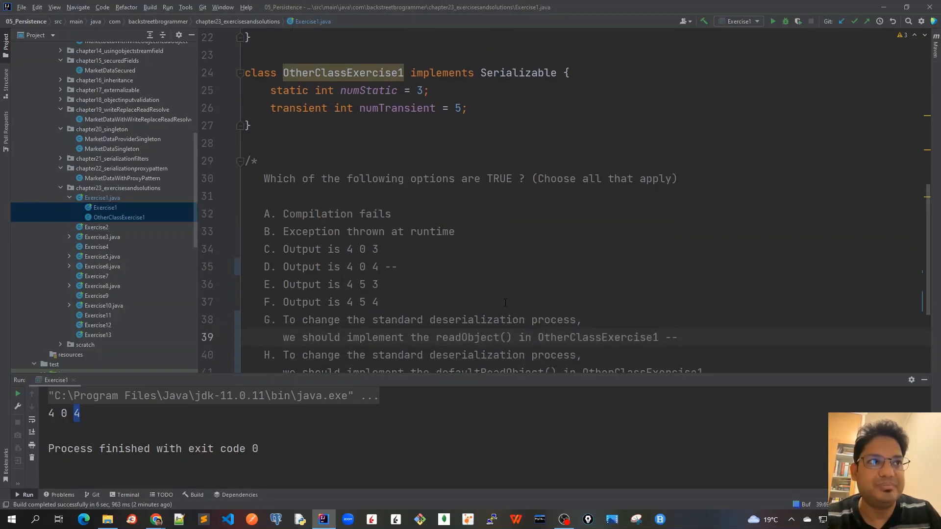
scroll(down, 3)
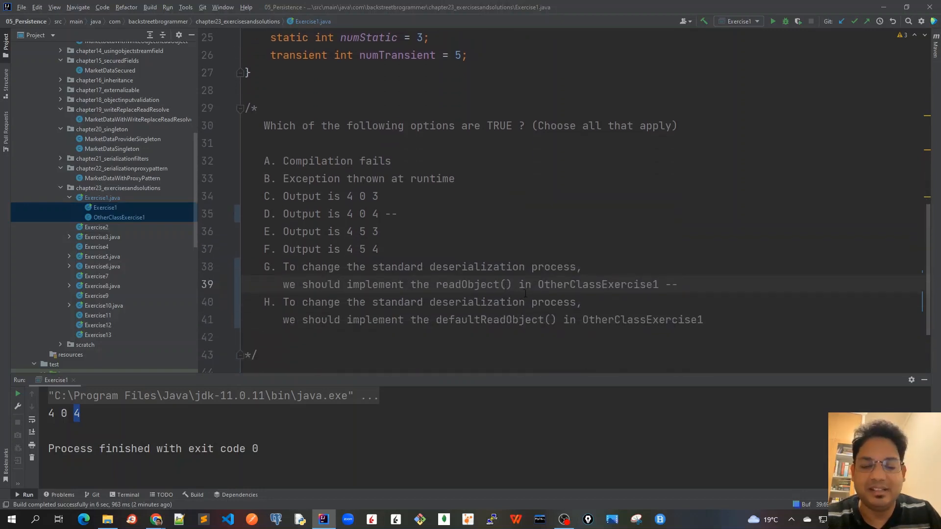